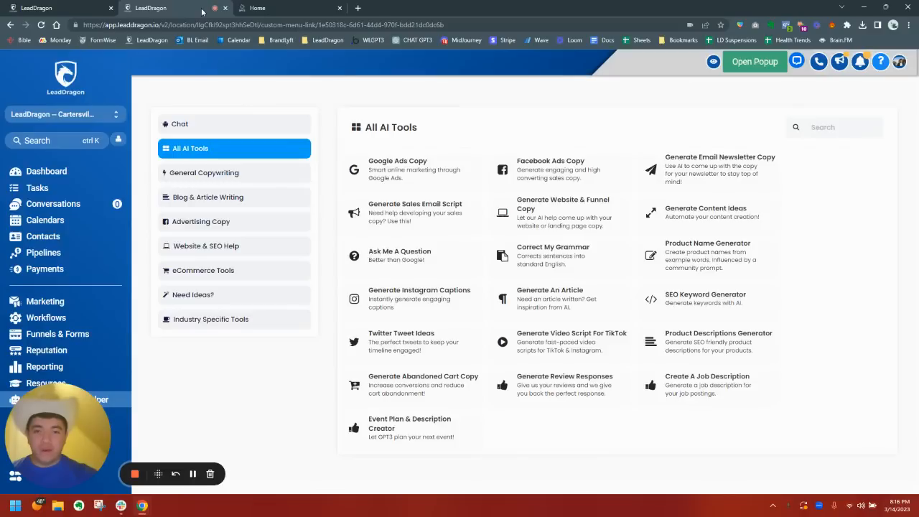
pyautogui.moveTo(341, 68)
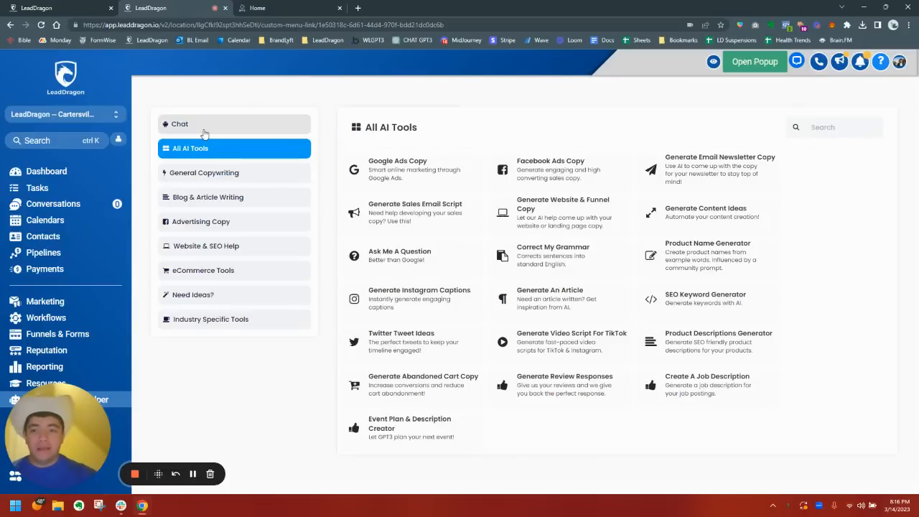
# Step: Open the GPT-3.5 Chat page, then load the standalone white-label AI tools catalog
pyautogui.click(180, 123)
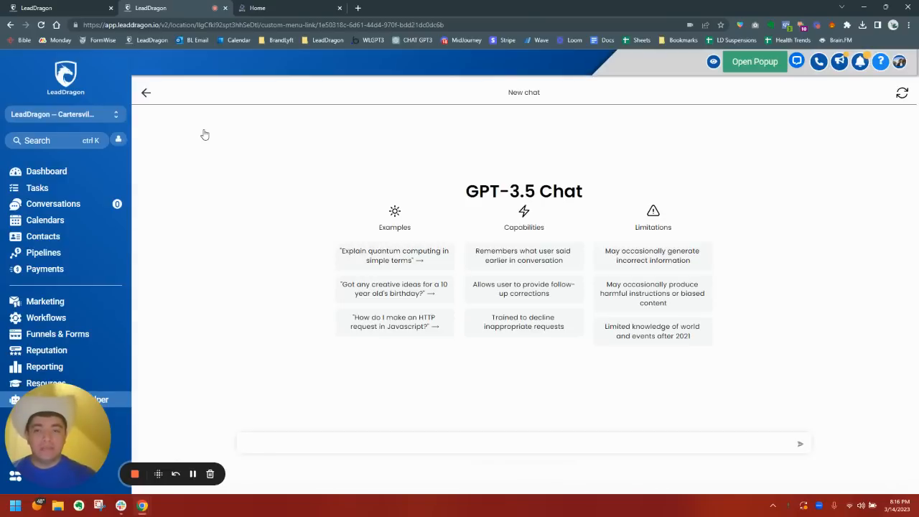
pyautogui.click(146, 91)
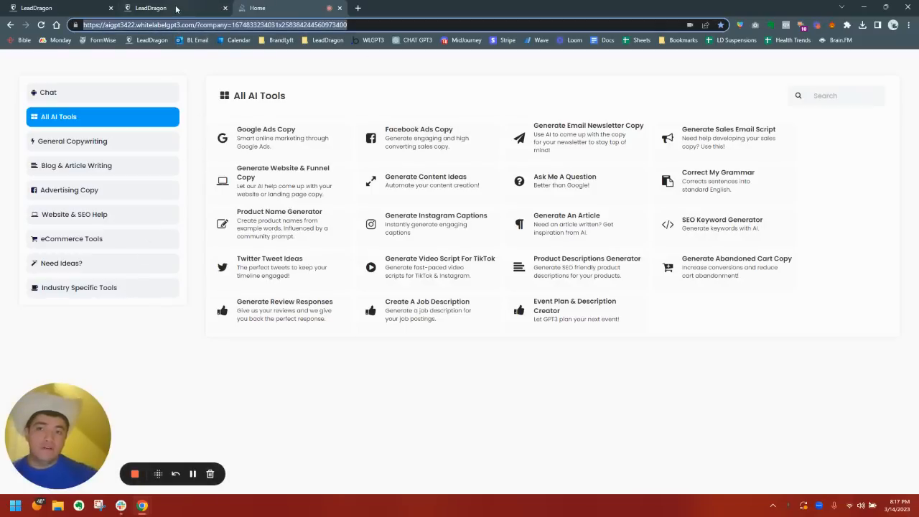
pyautogui.moveTo(151, 8)
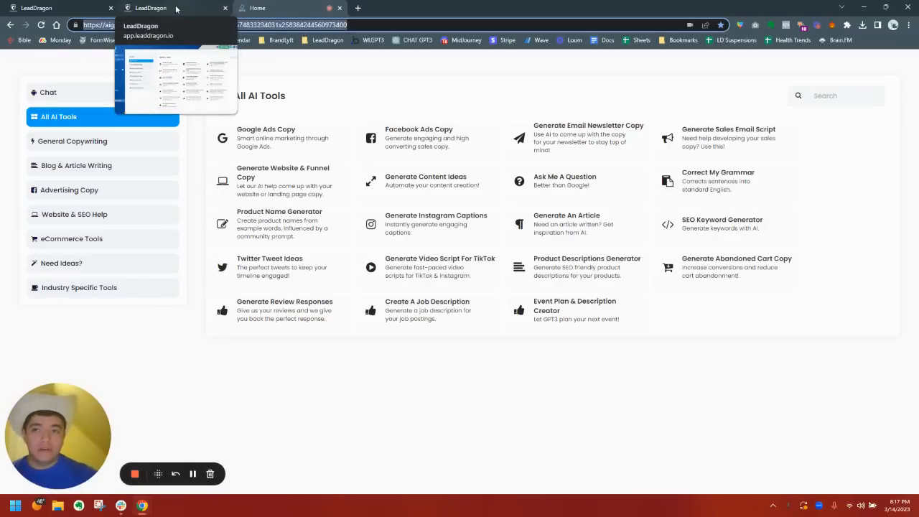
# Step: Switch to the LeadDragon browser tab to show the All AI Tools catalog
pyautogui.click(176, 8)
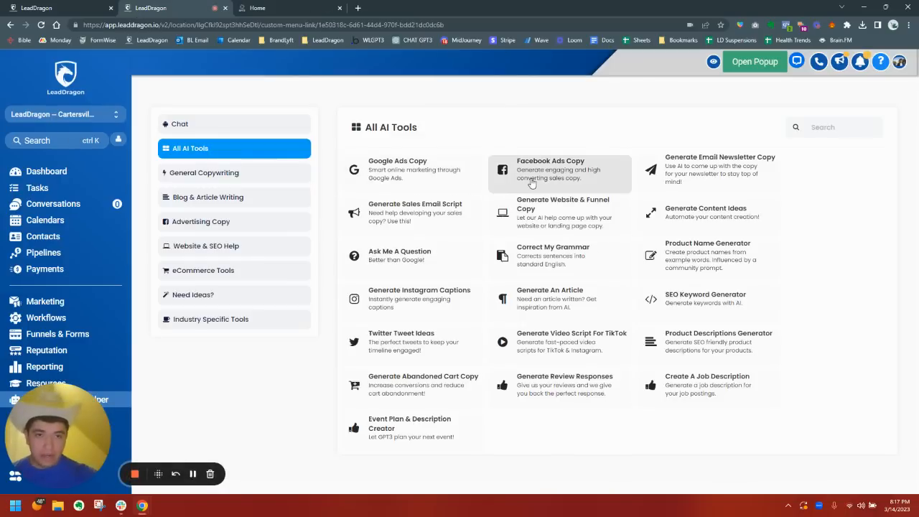
# Step: Generate Facebook ad copy for Joe's Surf Store in Malibu, review it, and go back
pyautogui.click(560, 172)
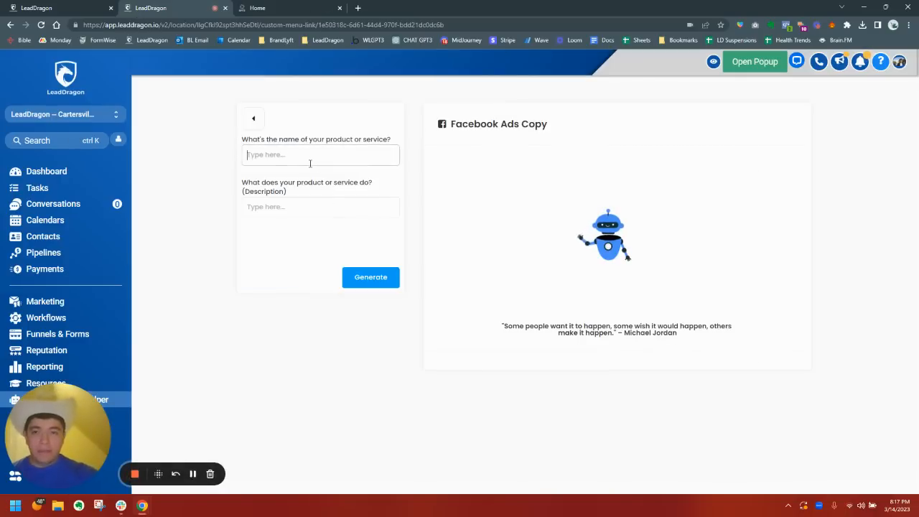
pyautogui.write("Joe's S")
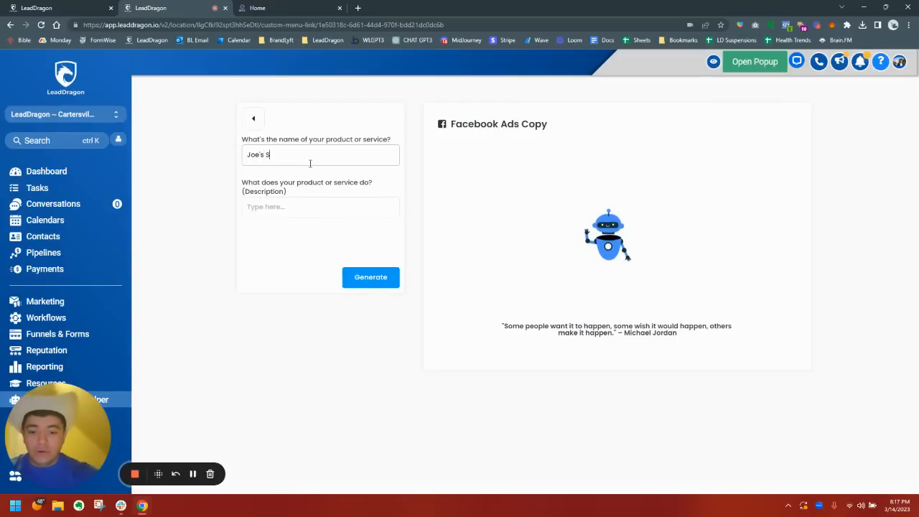
pyautogui.write('urf Stor')
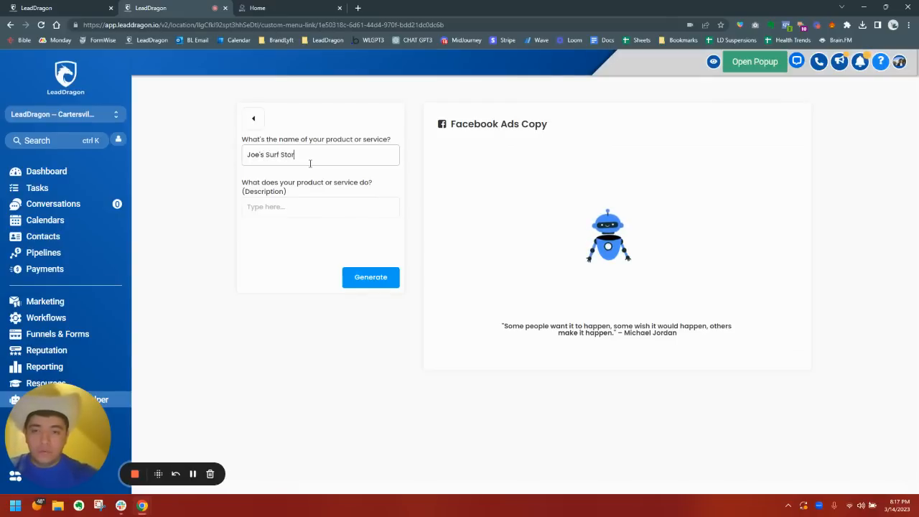
pyautogui.write('We are a surf store')
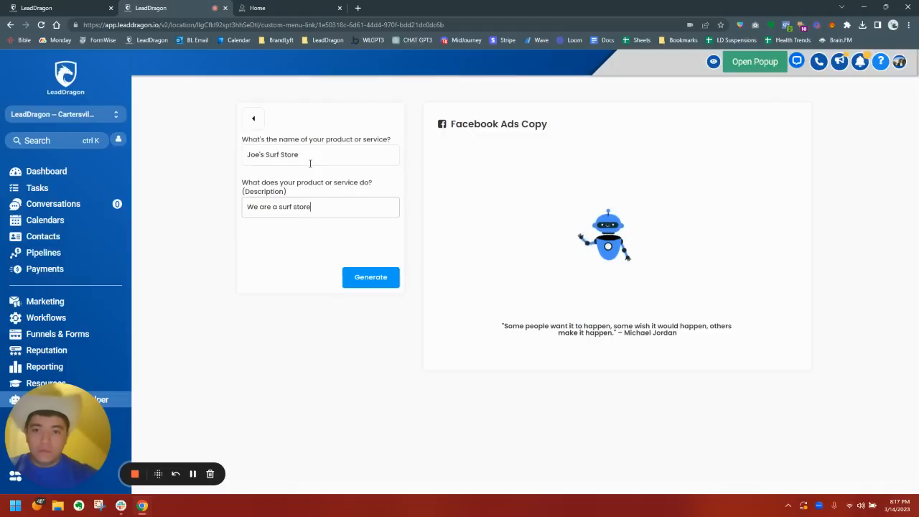
pyautogui.write('in Malibu Californi')
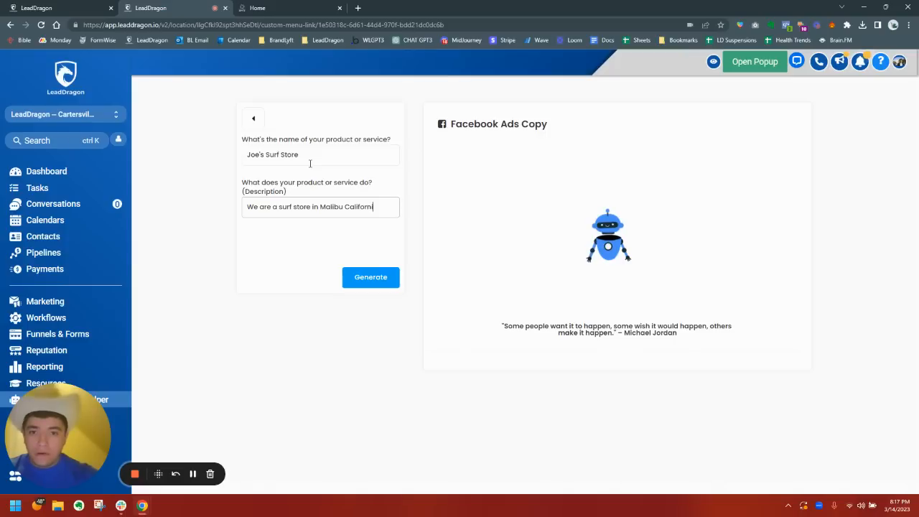
pyautogui.click(370, 277)
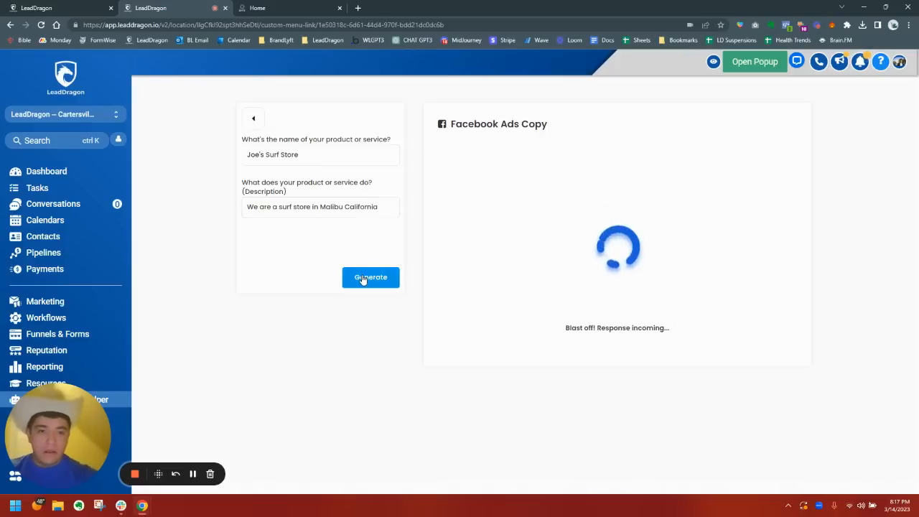
pyautogui.moveTo(280, 272)
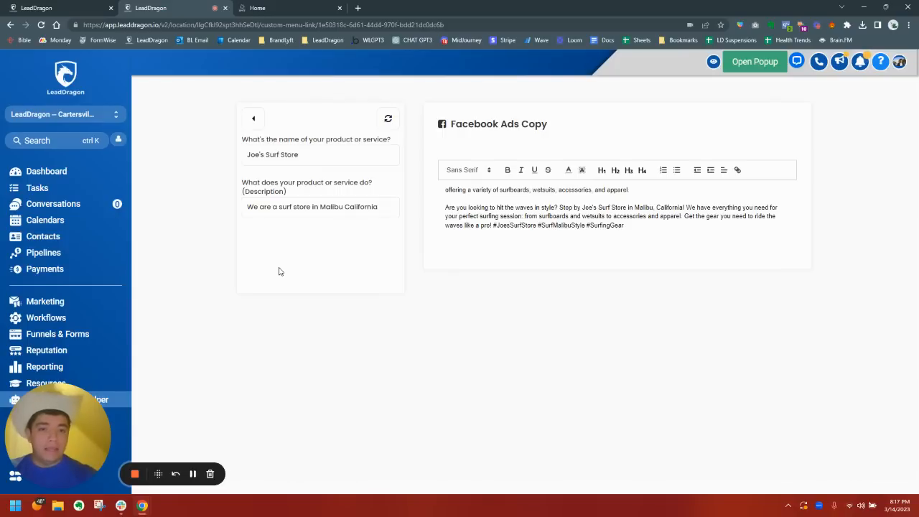
pyautogui.doubleClick(616, 225)
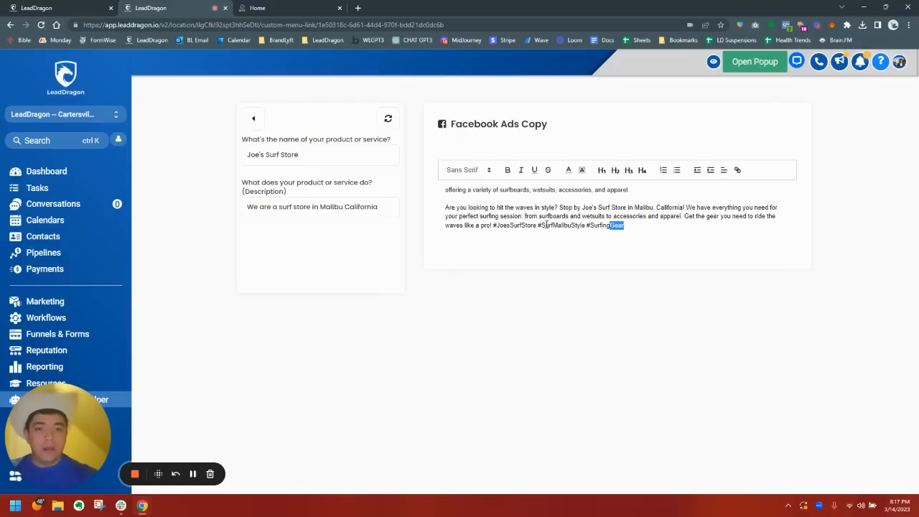
pyautogui.click(253, 118)
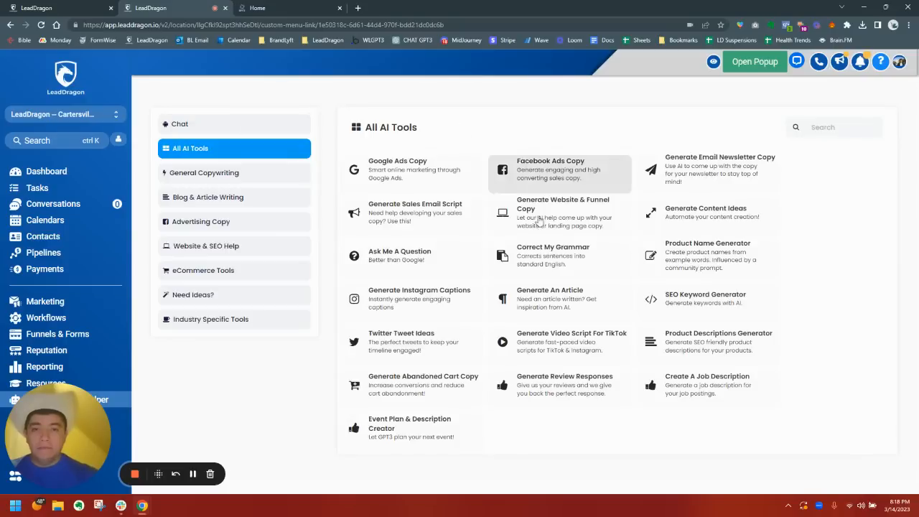
pyautogui.moveTo(790, 188)
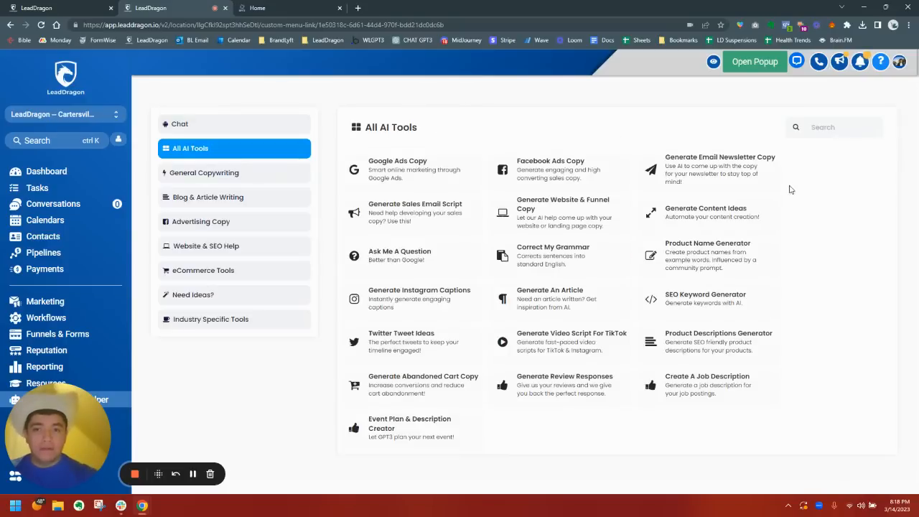
# Step: Open Email Newsletter Copy with a friendly tone and enter initial coffee product details
pyautogui.click(720, 157)
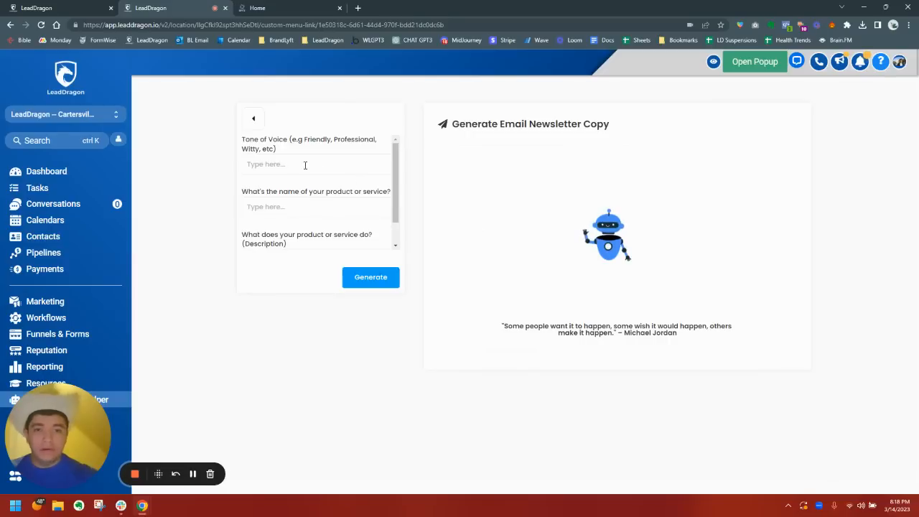
pyautogui.write('Friendly')
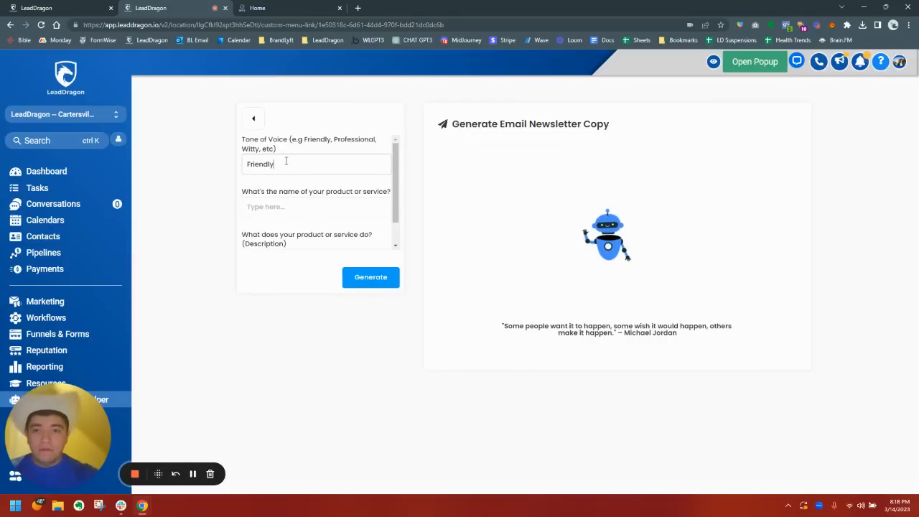
pyautogui.scroll(-3)
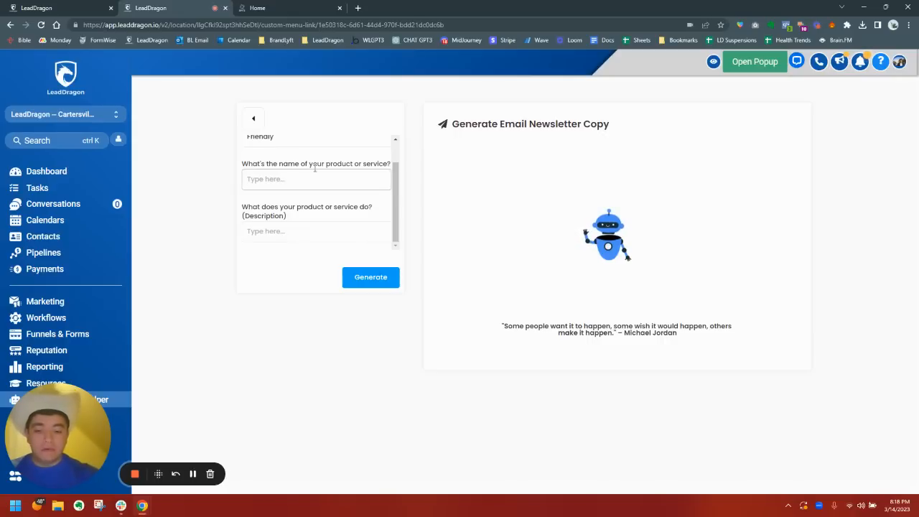
pyautogui.write('Coffee From C')
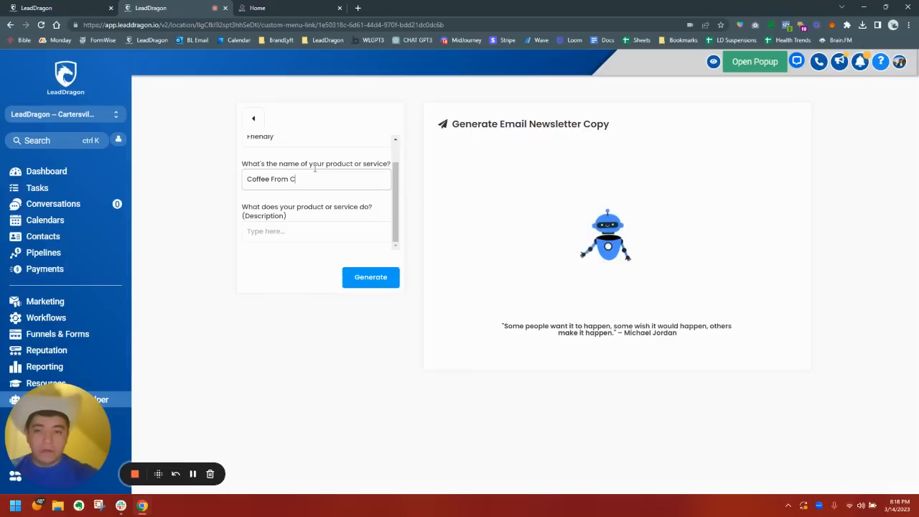
pyautogui.write('olombia')
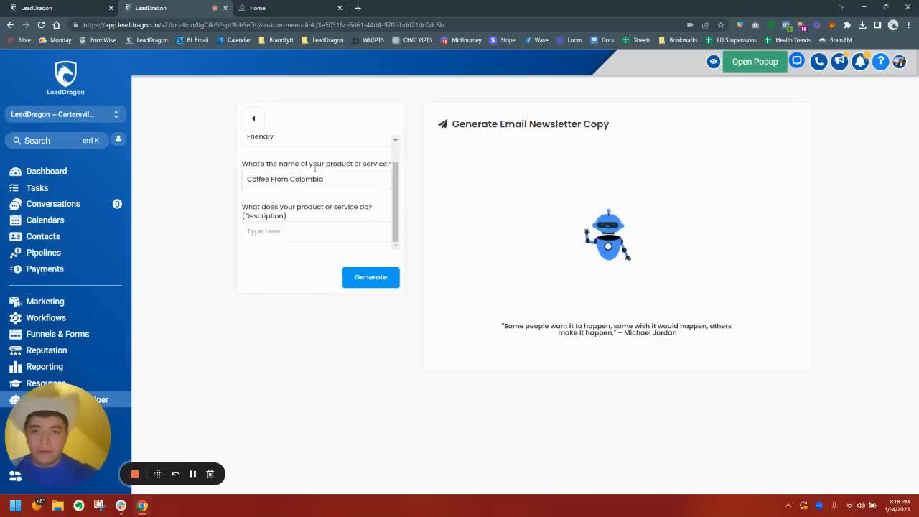
# Step: Re-enter the product as Mountain Forest Coffee, a wholesale coffee company for nonprofits, and generate
pyautogui.click(316, 178)
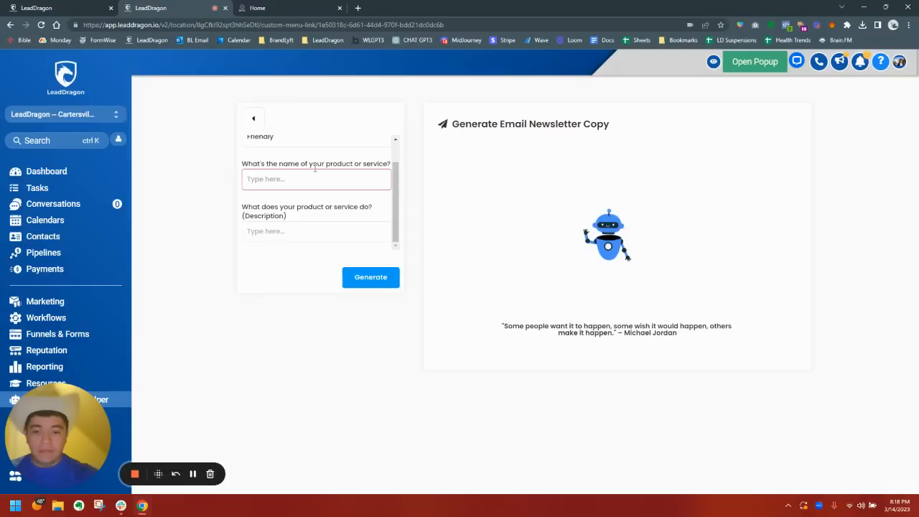
pyautogui.write('Mountain Forest Coffee')
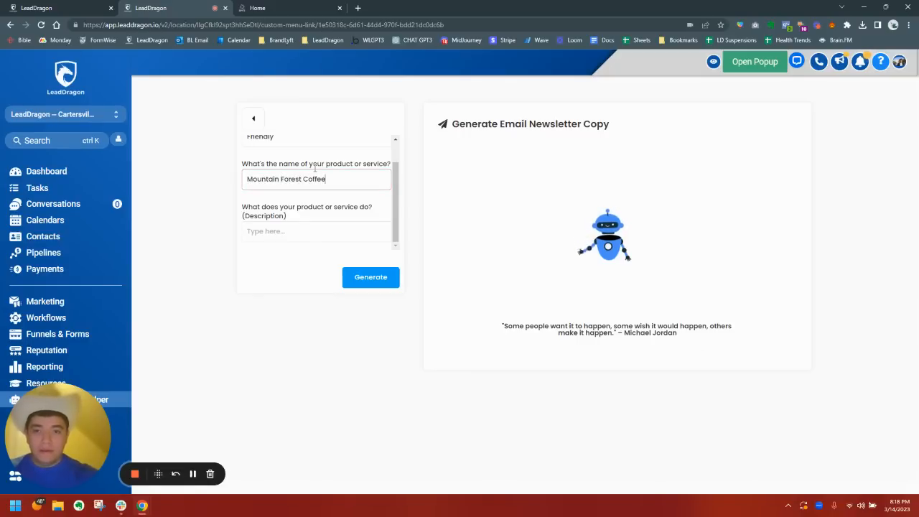
pyautogui.write('We are c')
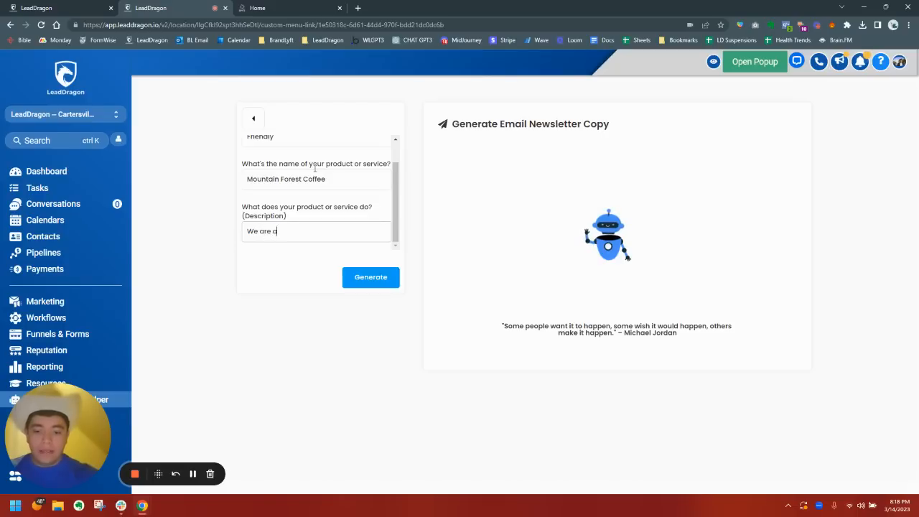
pyautogui.write('coffee company')
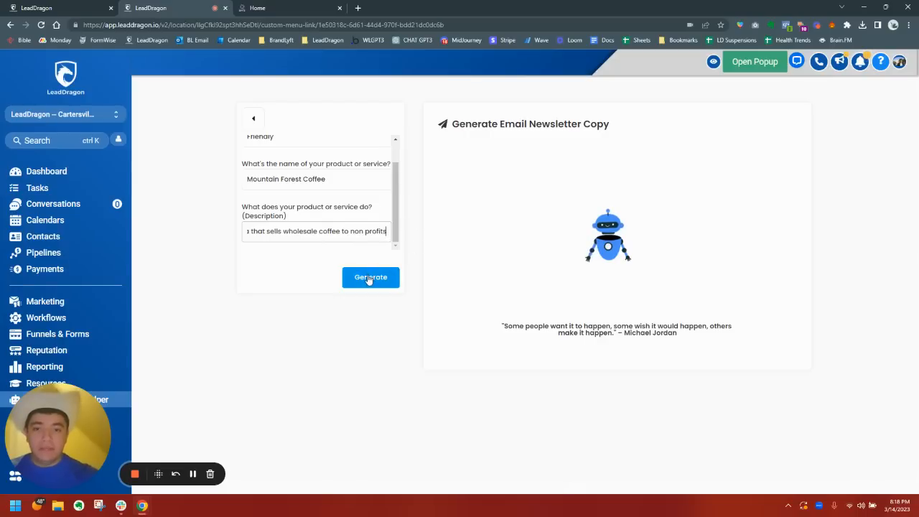
pyautogui.click(370, 277)
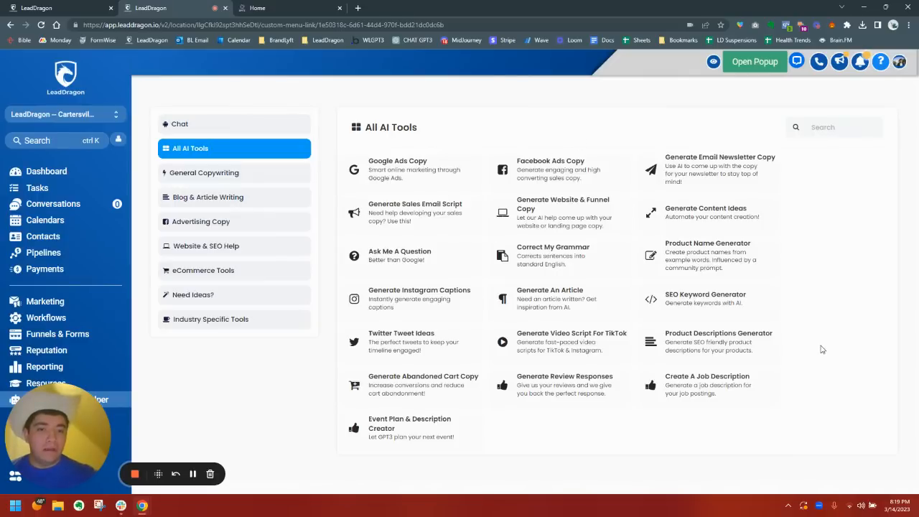
pyautogui.click(210, 319)
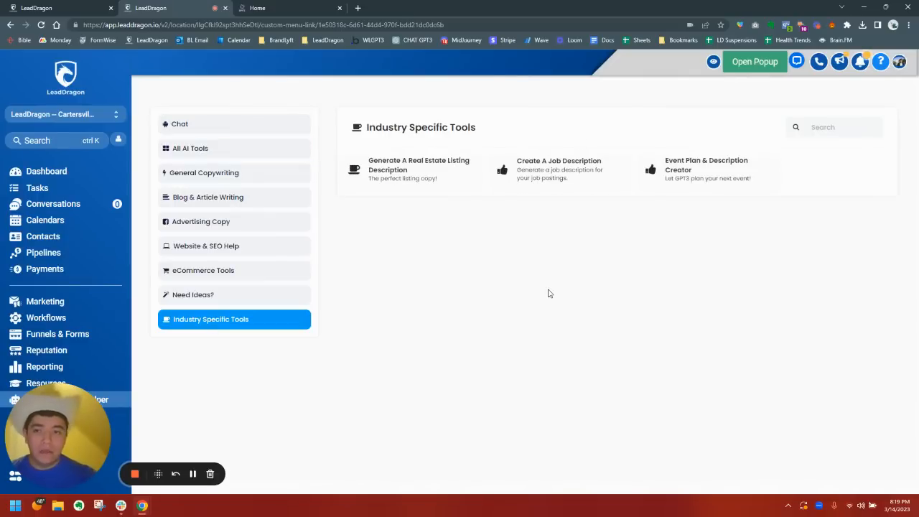
pyautogui.click(180, 123)
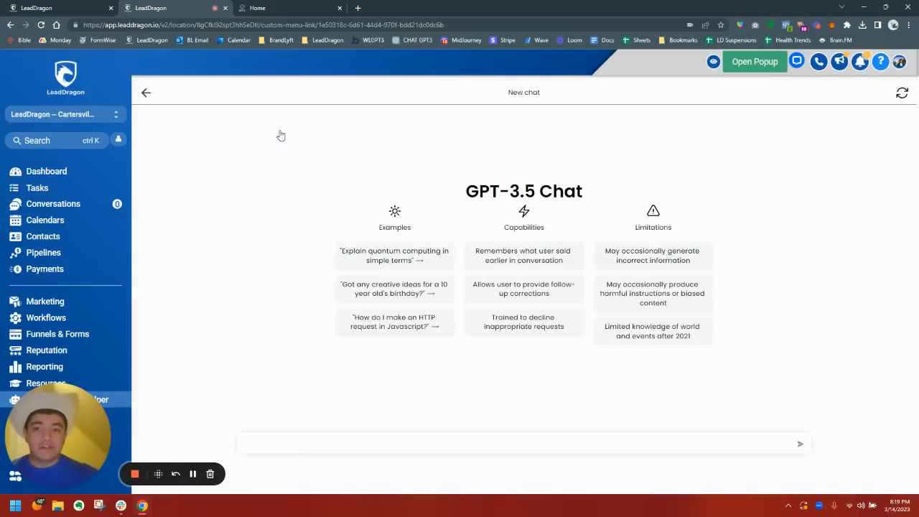
pyautogui.moveTo(559, 165)
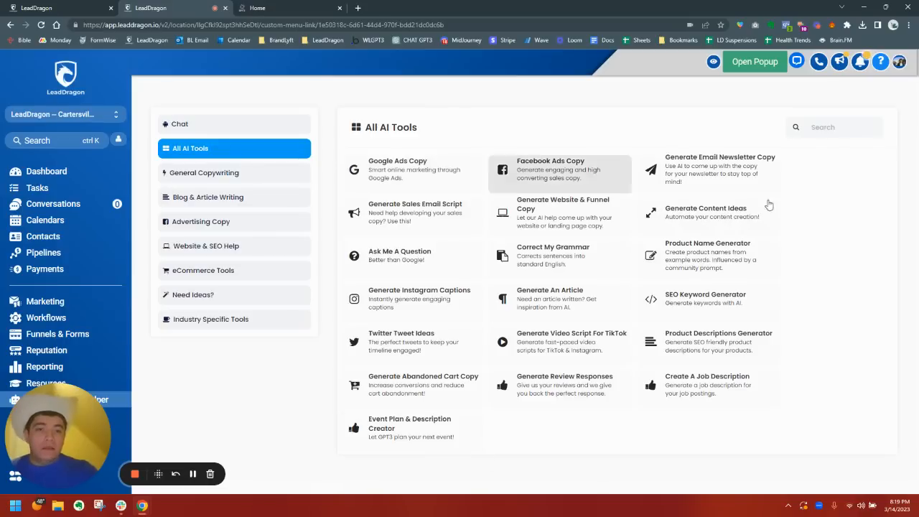
pyautogui.moveTo(596, 134)
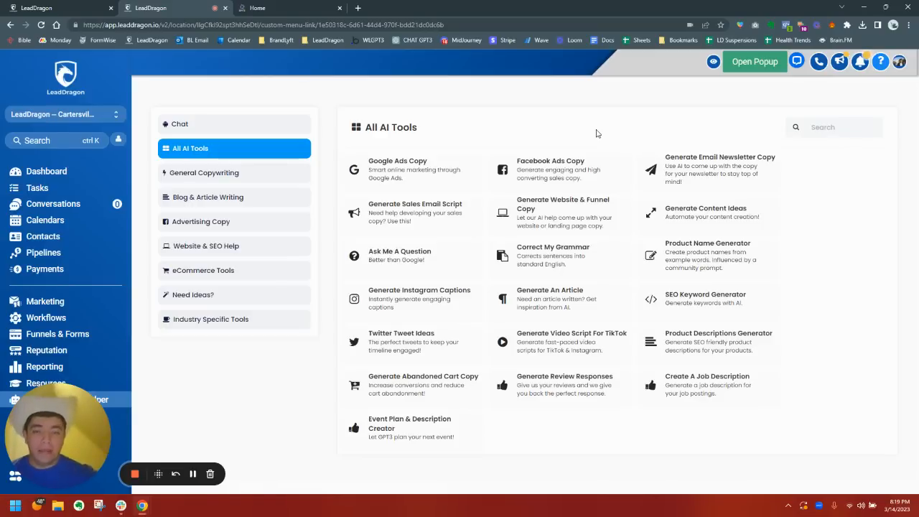
pyautogui.moveTo(285, 148)
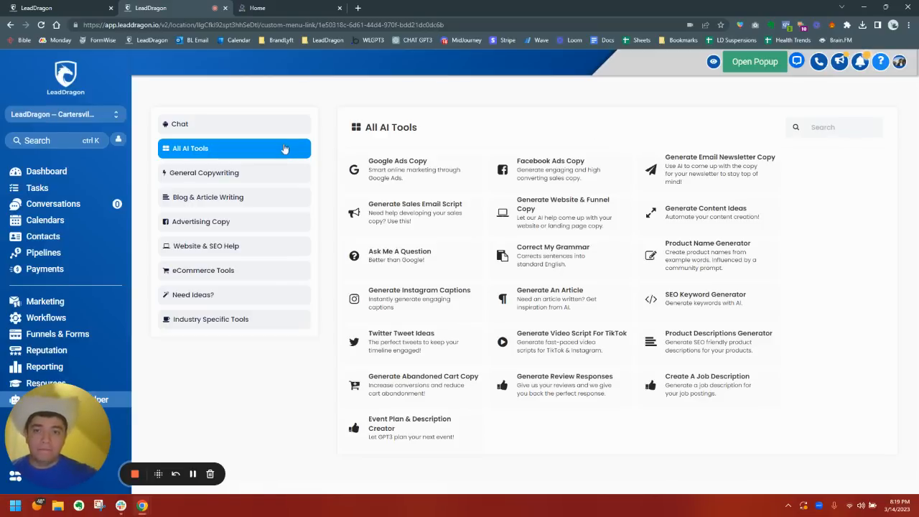
pyautogui.click(179, 123)
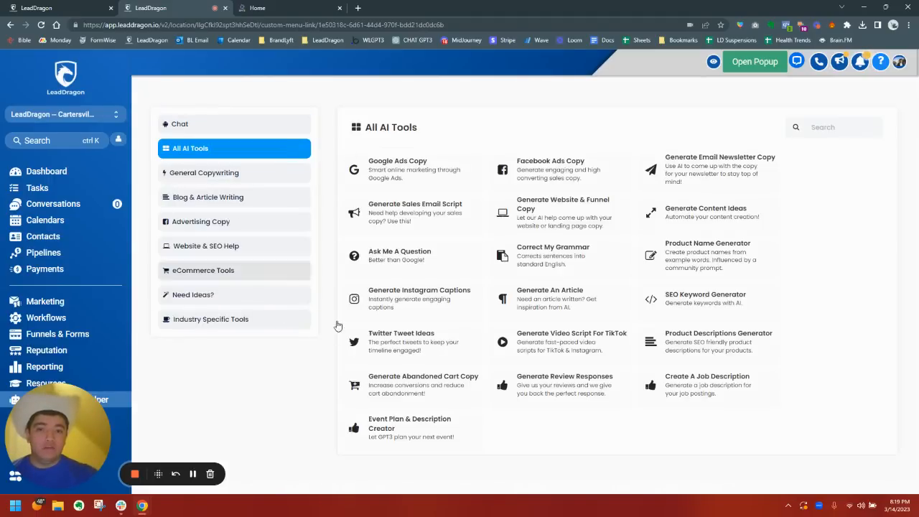
pyautogui.moveTo(455, 131)
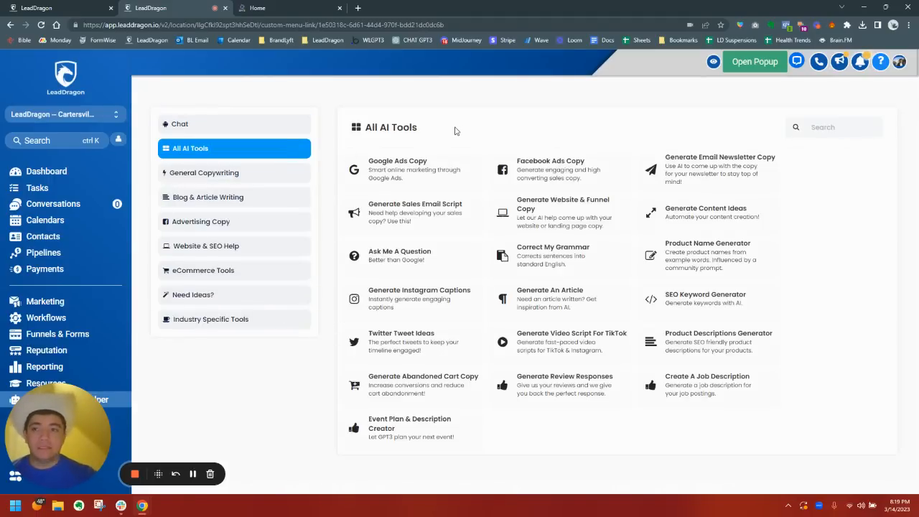